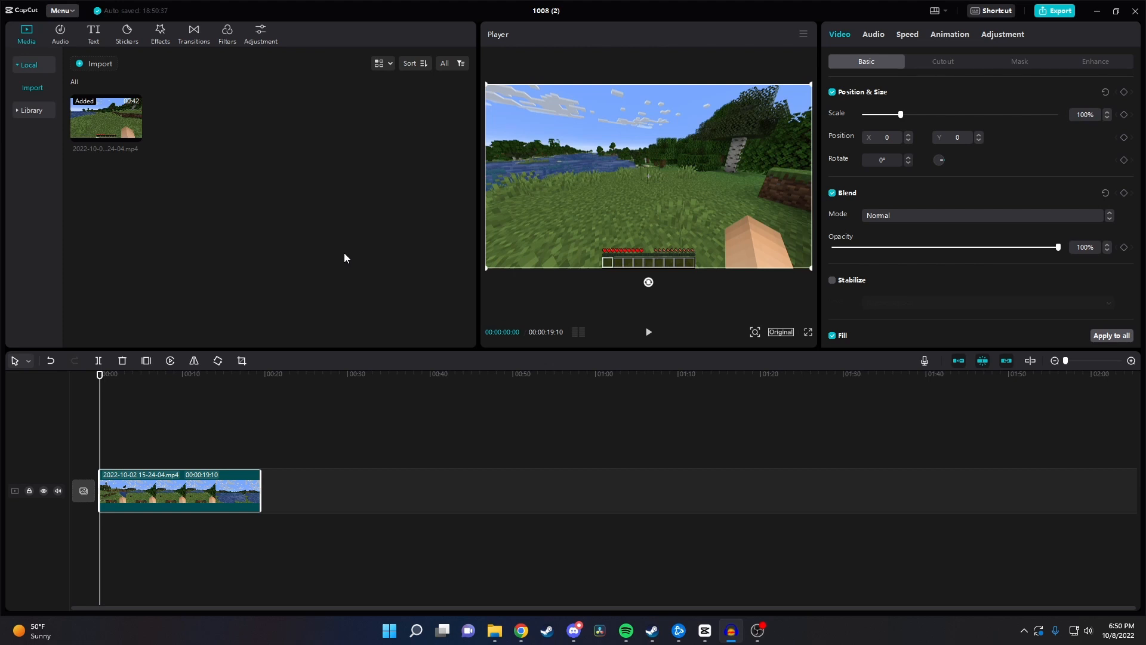
mouse_move(344, 258)
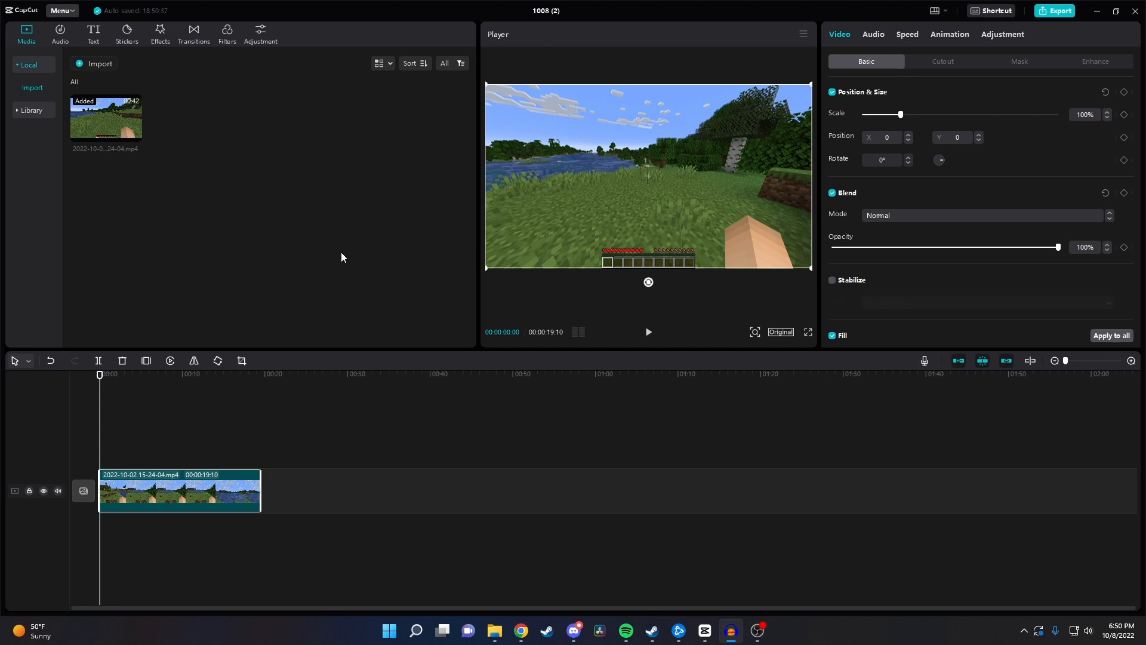
mouse_move(293, 280)
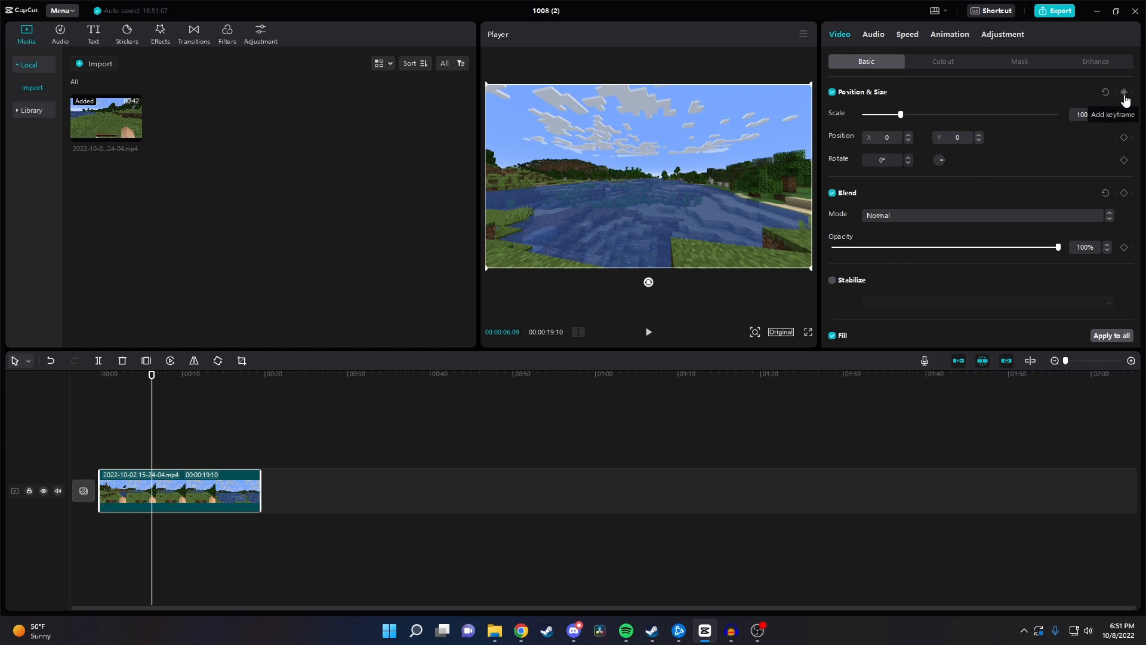
mouse_move(1125, 99)
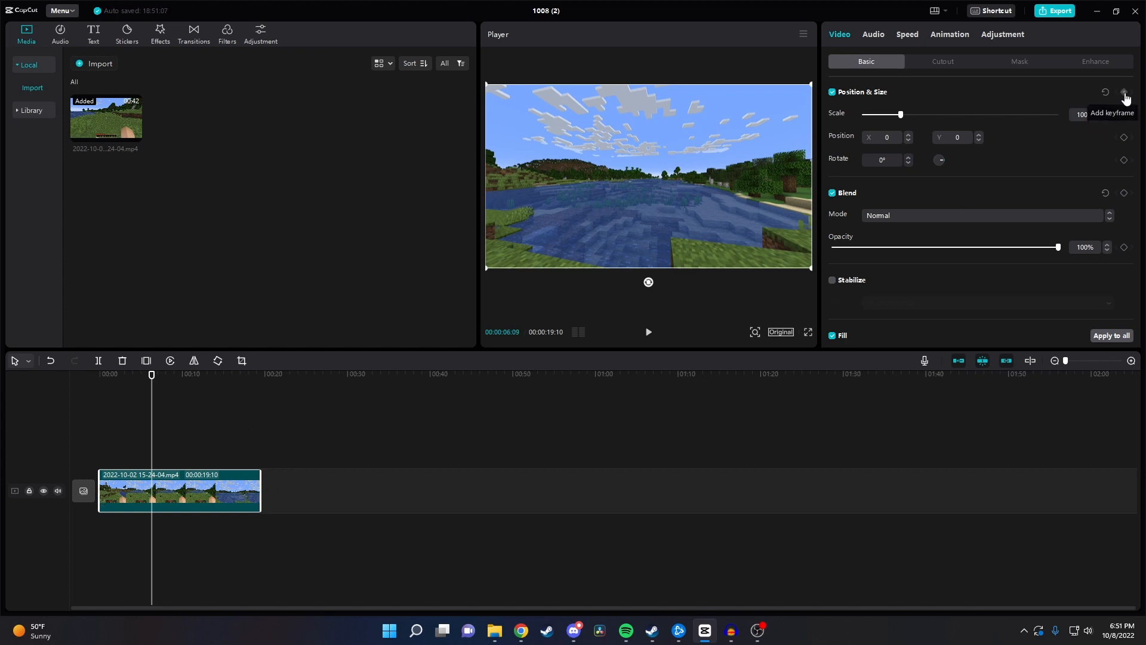
Step: Record a Position & Size keyframe at about 00:06 with 100% scale, then nudge the playhead later
left_click(1125, 92)
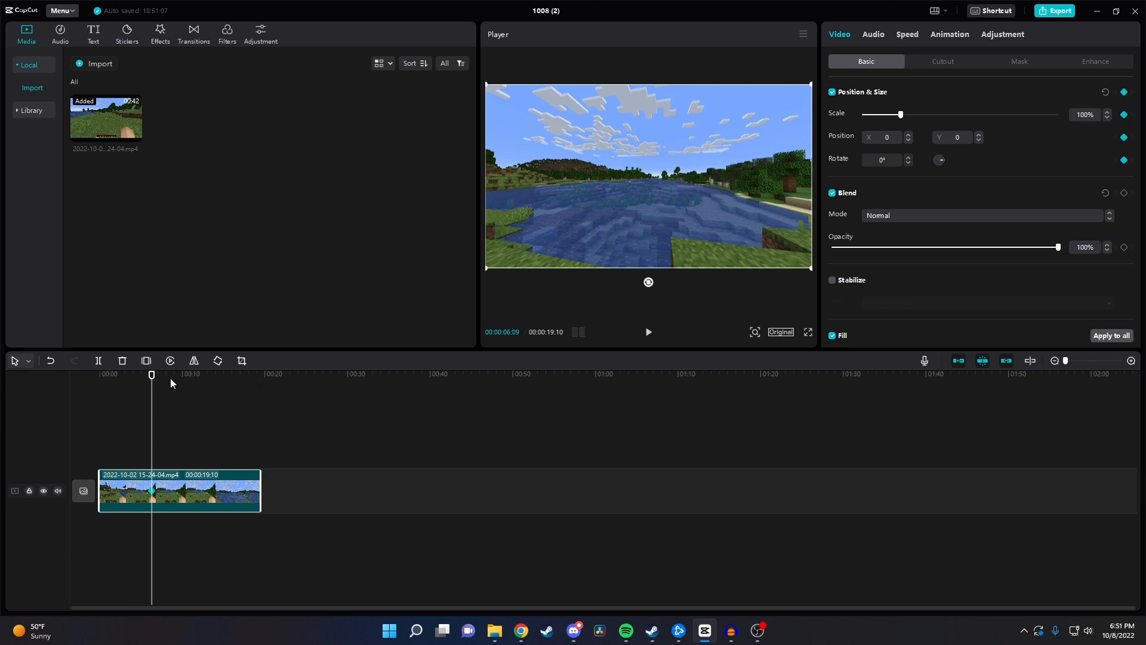
left_click_drag(151, 374, 154, 374)
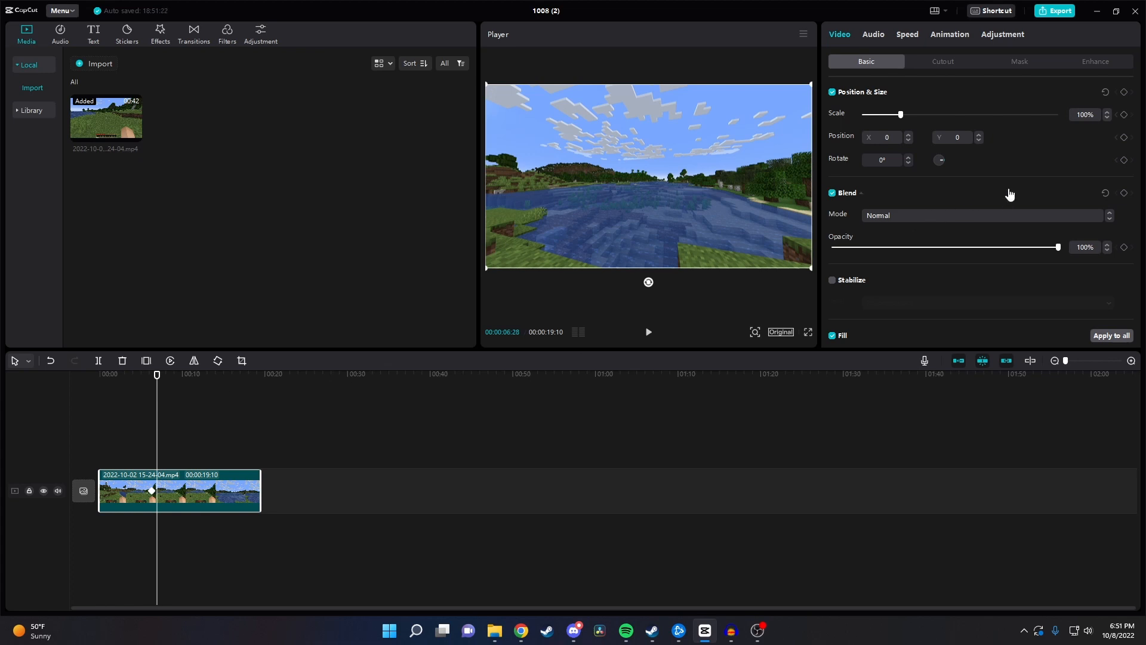
mouse_move(1125, 97)
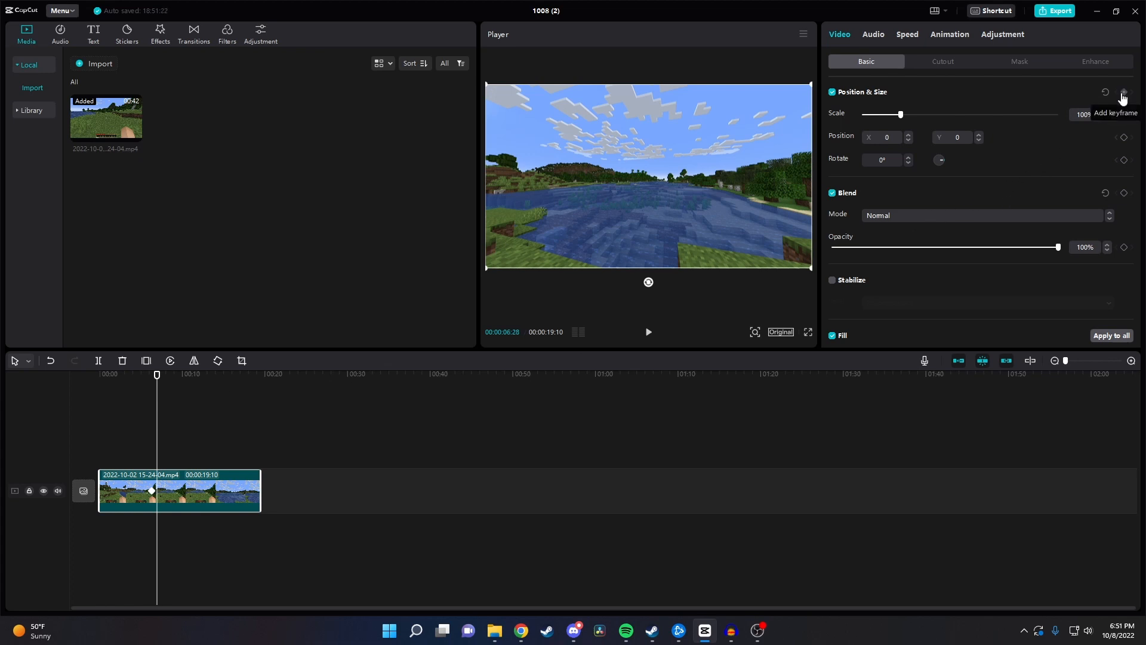
Step: Record a second keyframe at 00:06:28 and raise the Scale slider to about 200%
left_click(1123, 95)
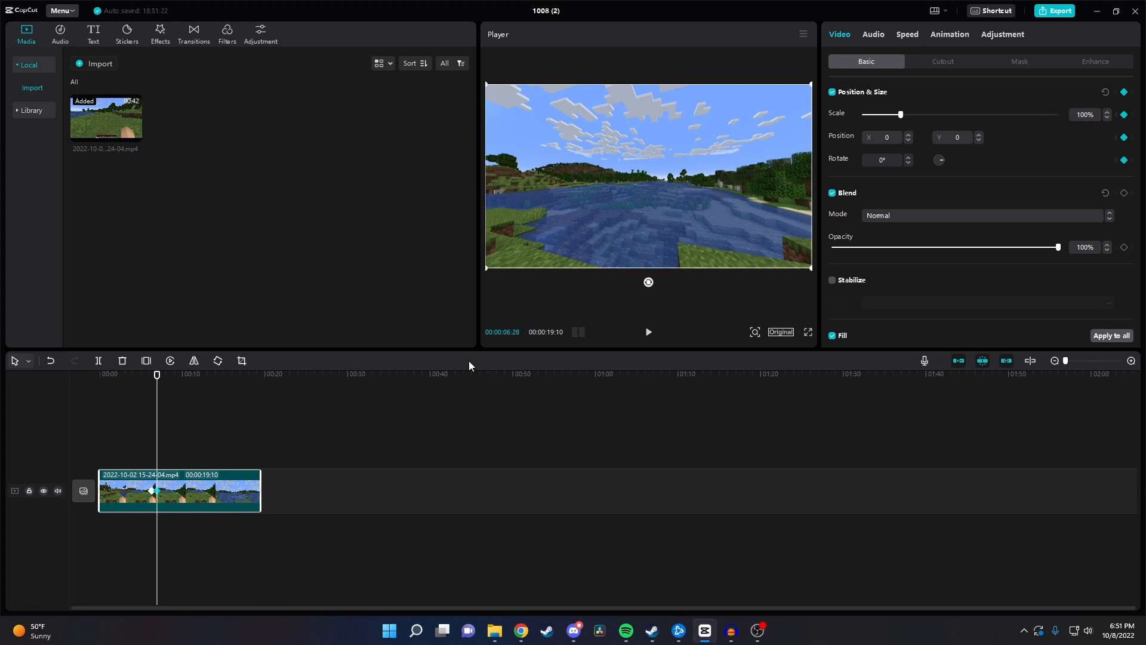
left_click_drag(900, 114, 934, 115)
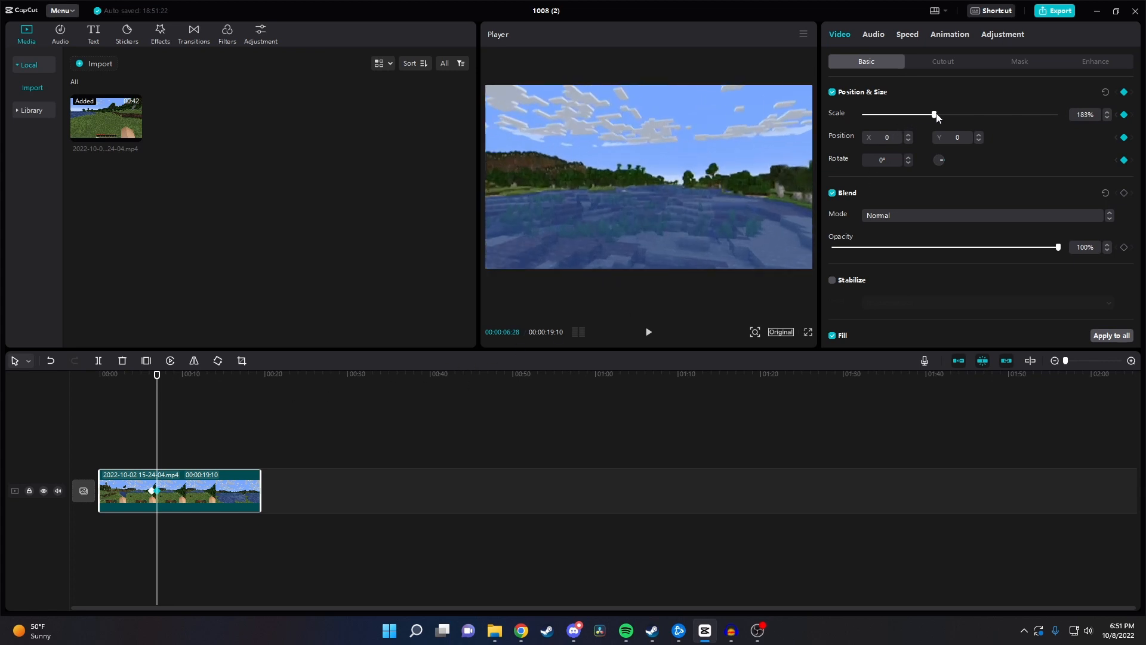
left_click_drag(934, 114, 941, 115)
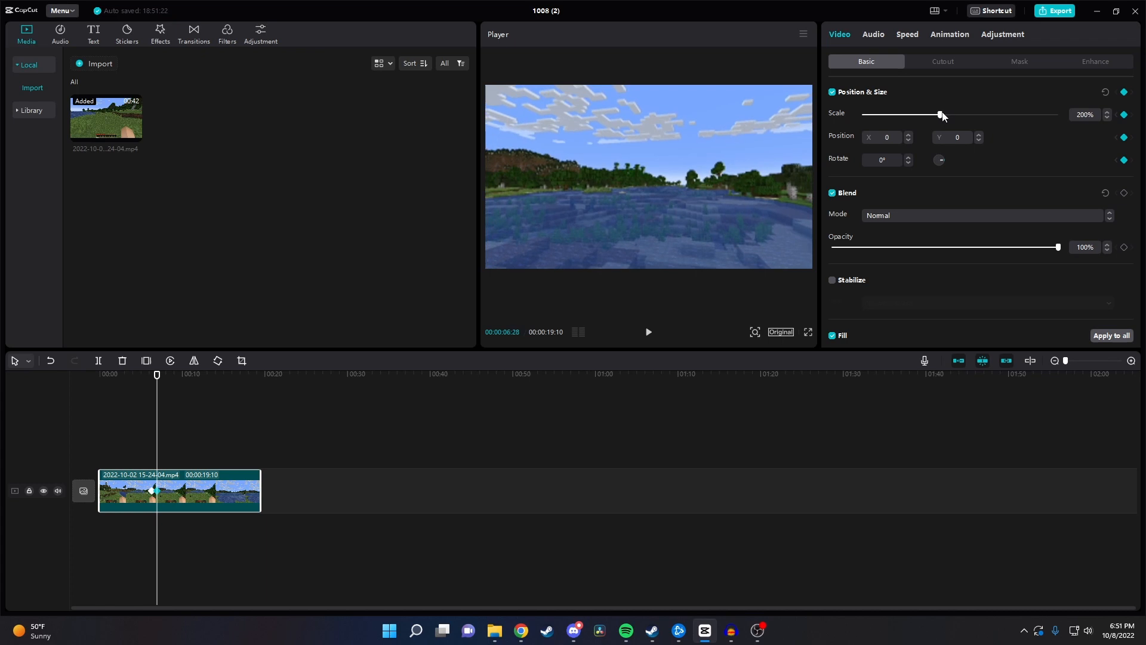
left_click_drag(940, 114, 946, 114)
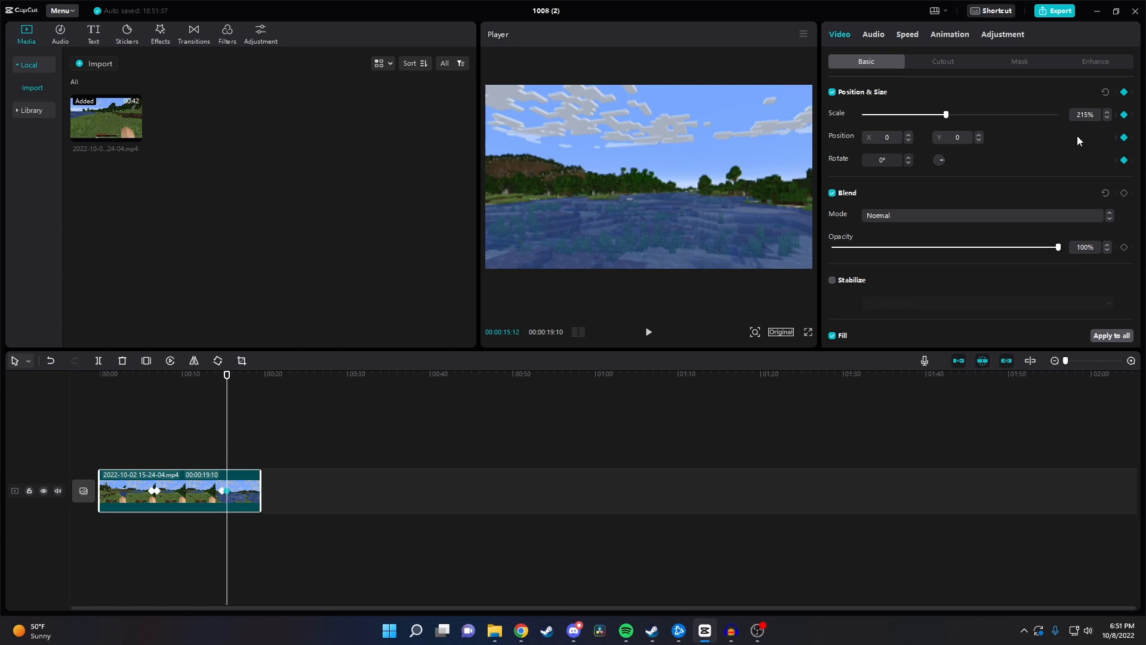
Step: Drag the Scale slider back down to 100% for the keyframe near 00:15
left_click_drag(946, 114, 898, 115)
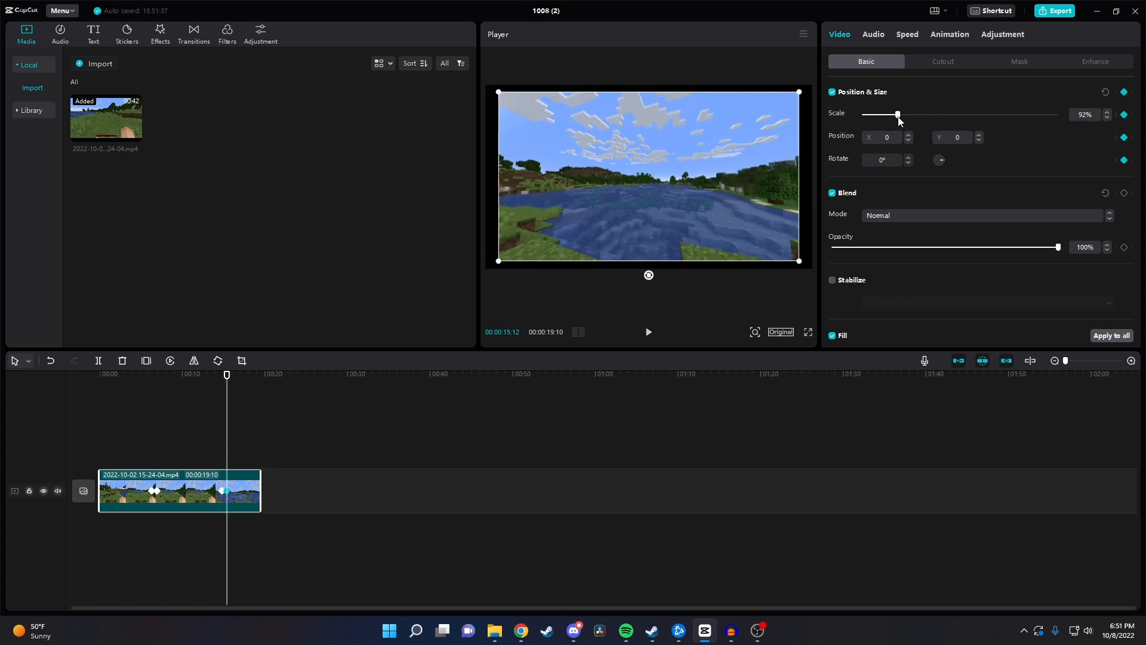
left_click_drag(898, 115, 901, 115)
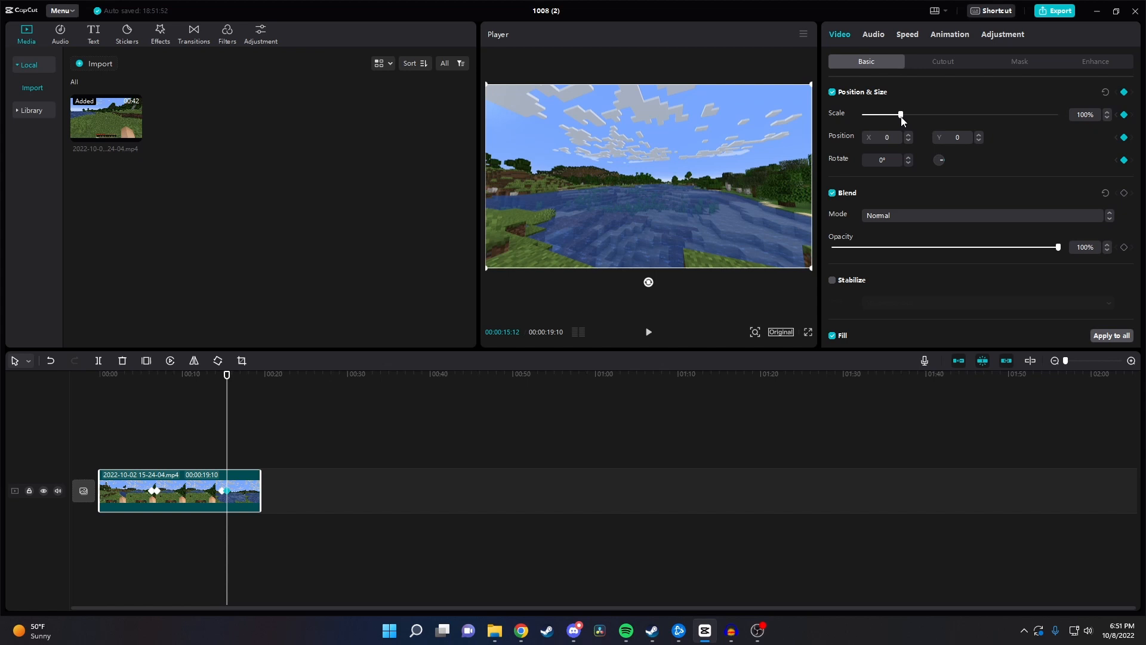
mouse_move(224, 390)
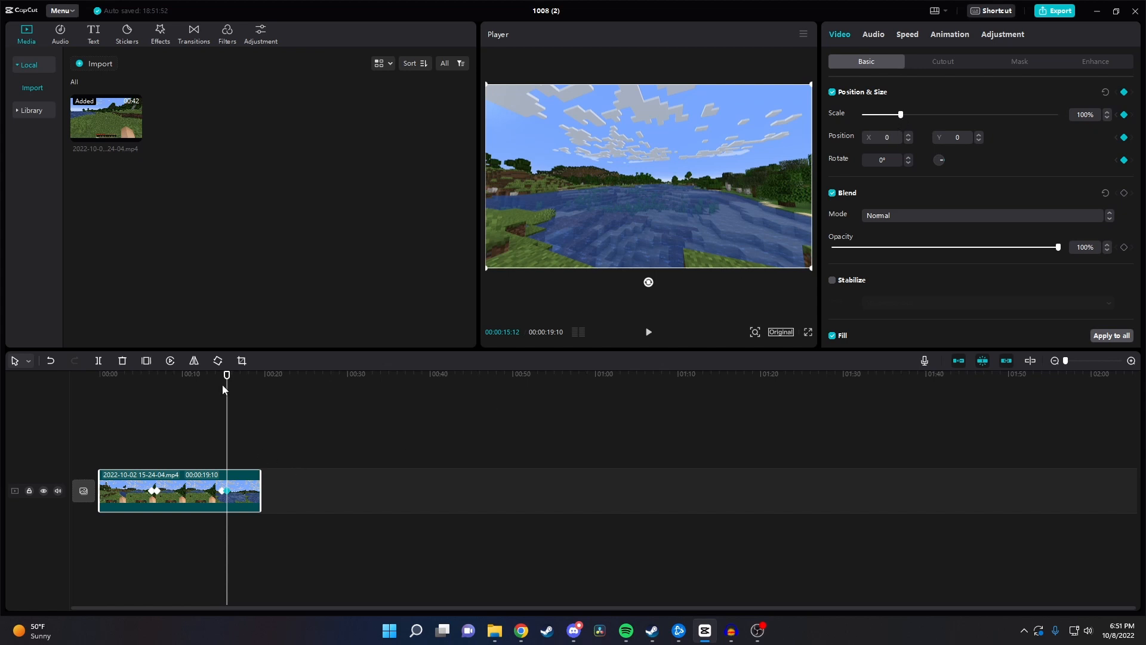